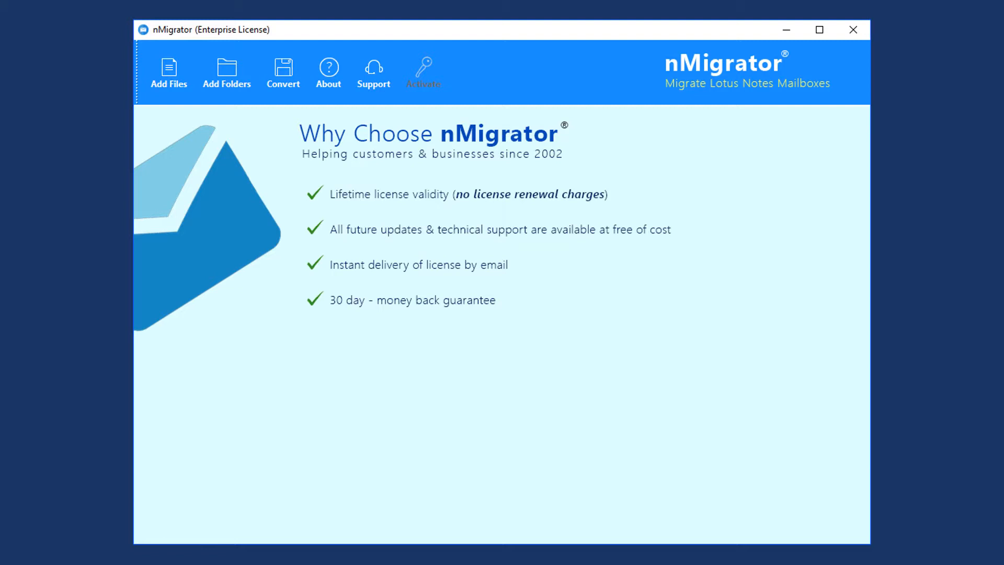
# Start Convert with no folders checked, triggering the no-folders-selected warning.
pyautogui.click(283, 70)
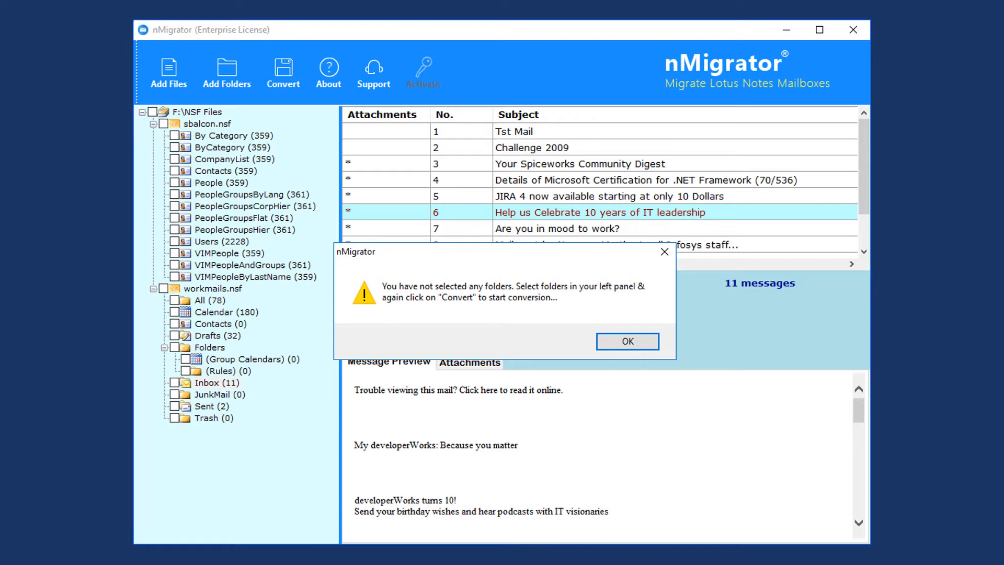